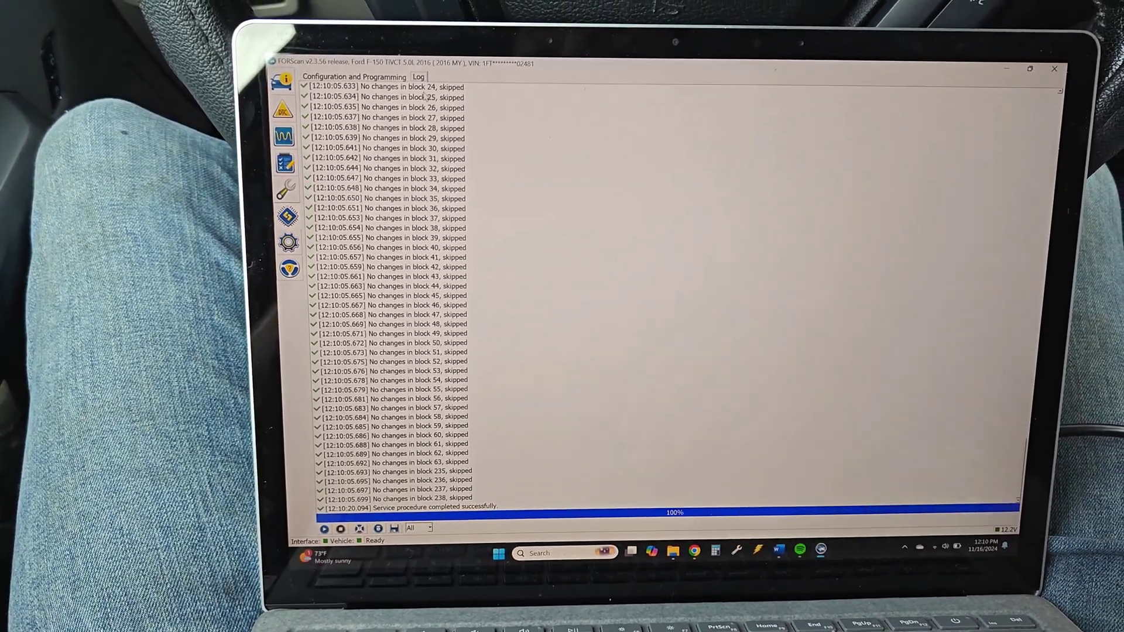
Return to Configuration and Programming and start the 'BdyCM Module configuration' procedure.
{"action": "left_click", "coordinate": [354, 76]}
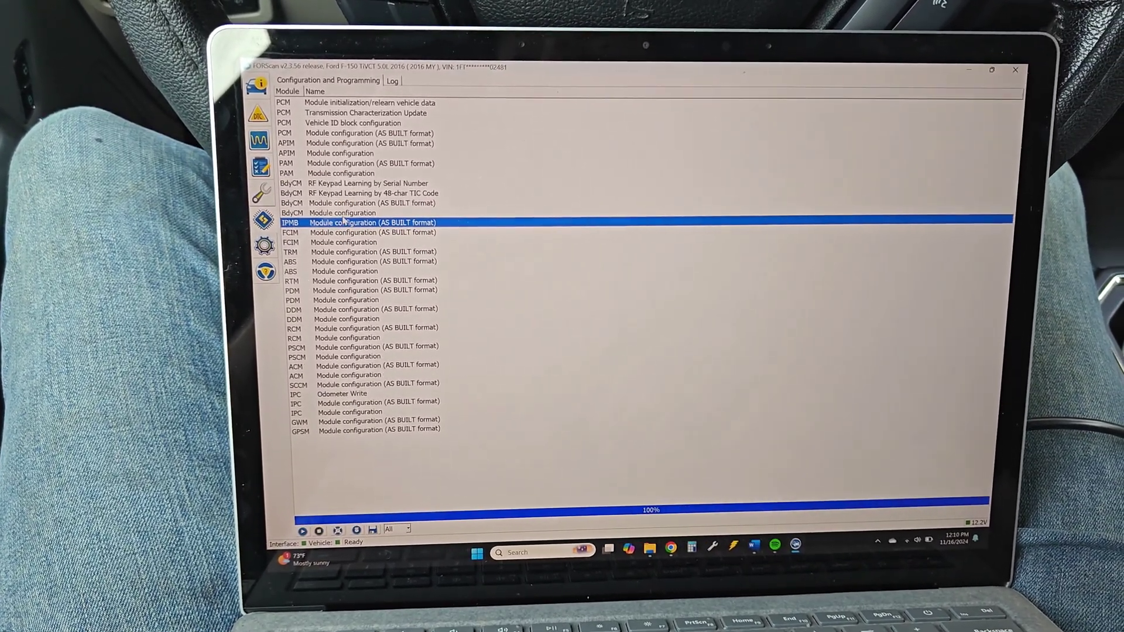
{"action": "left_click", "coordinate": [345, 213]}
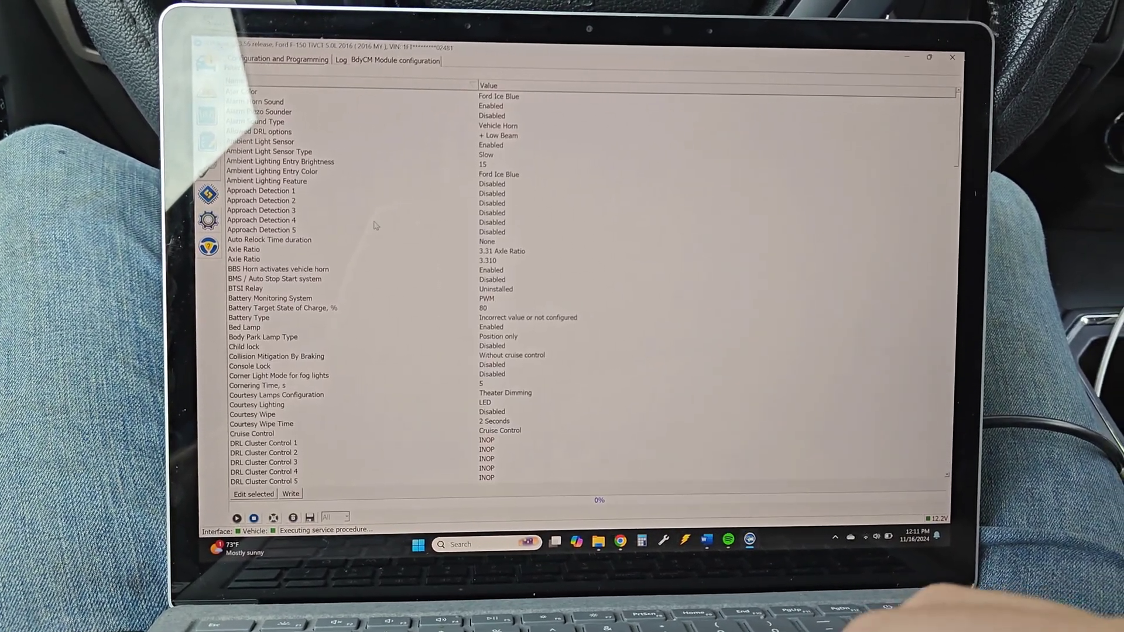
Scroll the BdyCM settings list to the end, showing the TPMS, trailer and VIN entries.
{"action": "scroll", "scroll_direction": "down", "scroll_amount": 3}
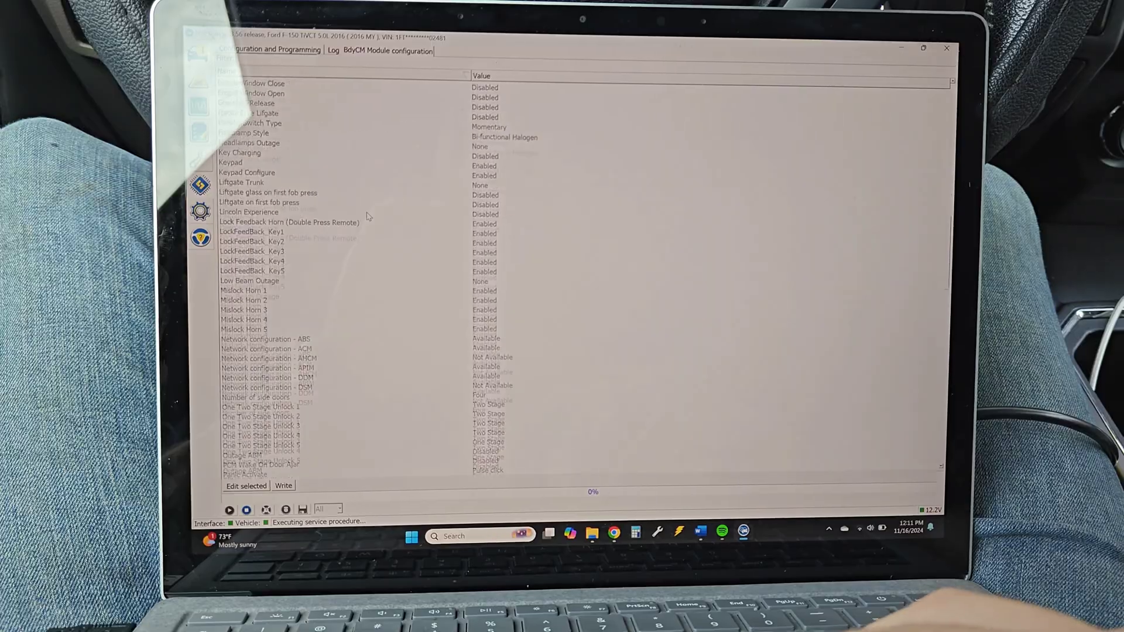
{"action": "scroll", "scroll_direction": "down", "scroll_amount": 3}
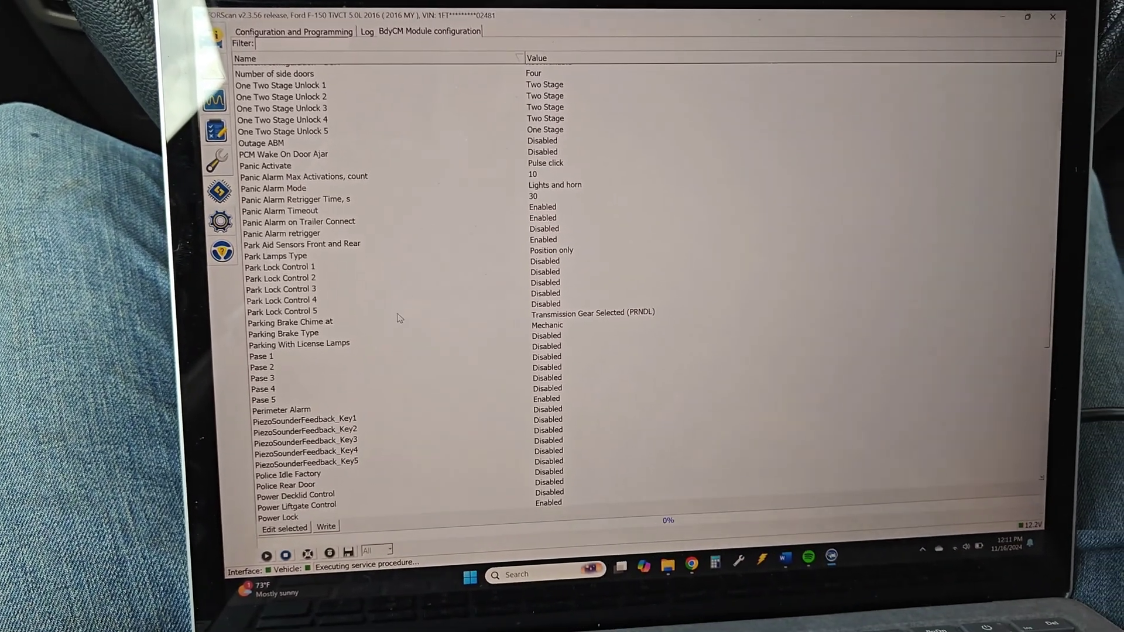
{"action": "scroll", "scroll_direction": "down", "scroll_amount": 3}
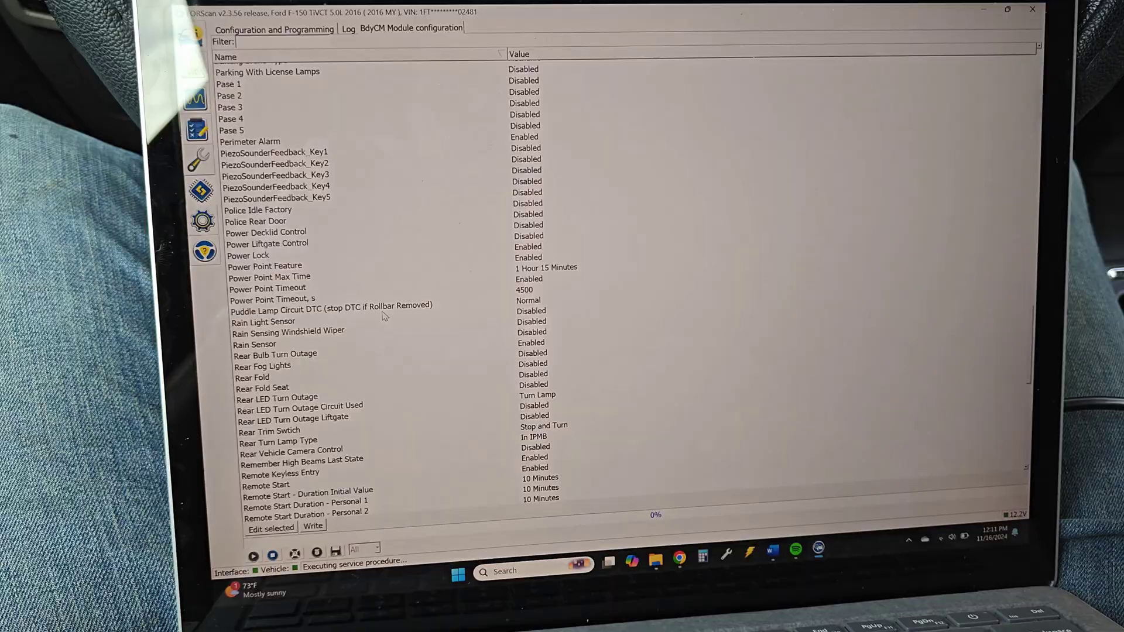
{"action": "scroll", "scroll_direction": "down", "scroll_amount": 3}
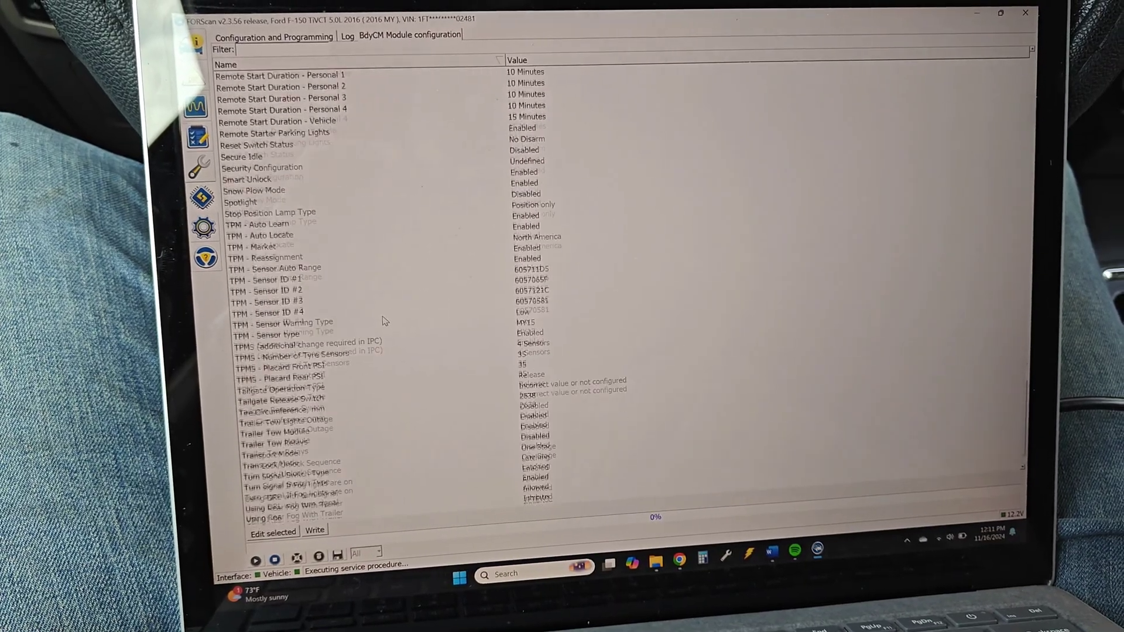
{"action": "scroll", "scroll_direction": "down", "scroll_amount": 3}
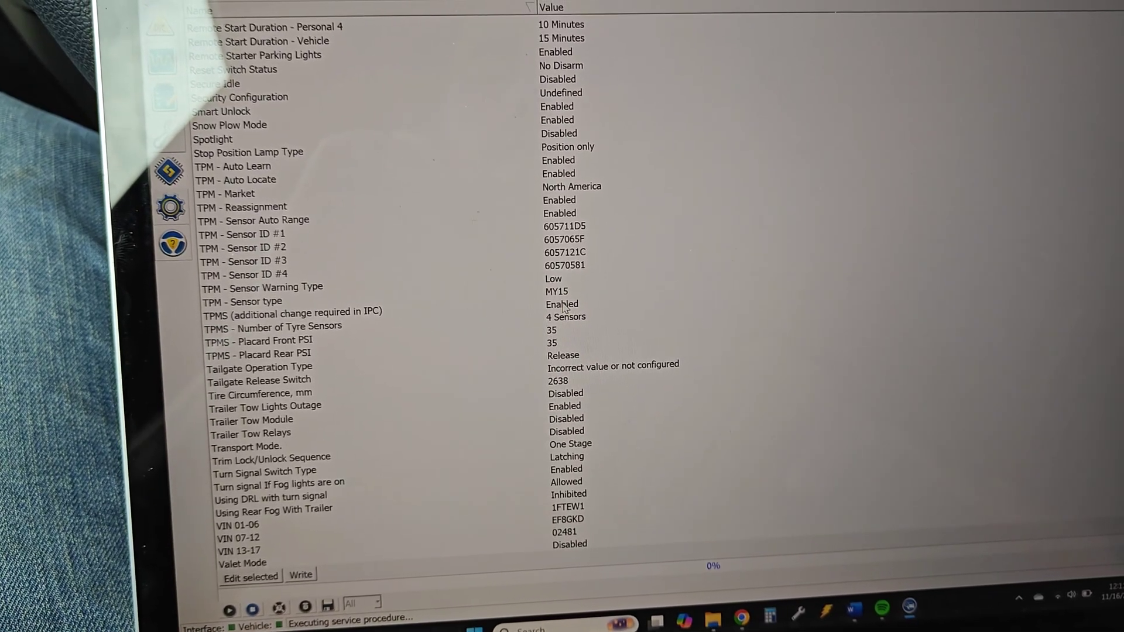
Set 'TPMS (additional change required in IPC)' to '0 - Disabled' and start the Write.
{"action": "left_click", "coordinate": [287, 312]}
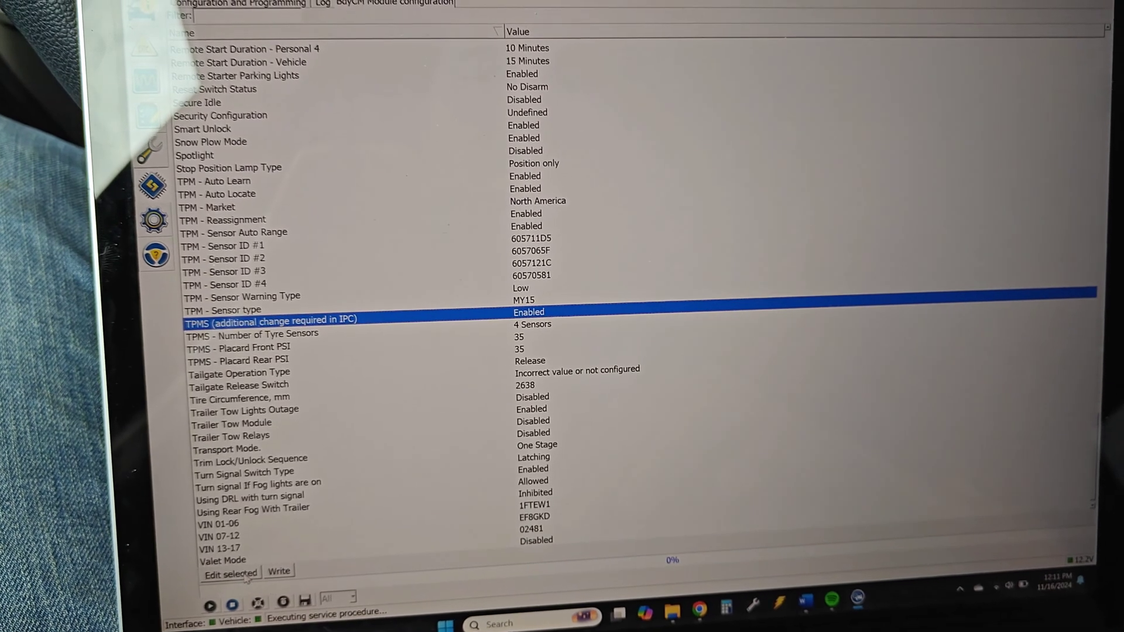
{"action": "left_click", "coordinate": [229, 570]}
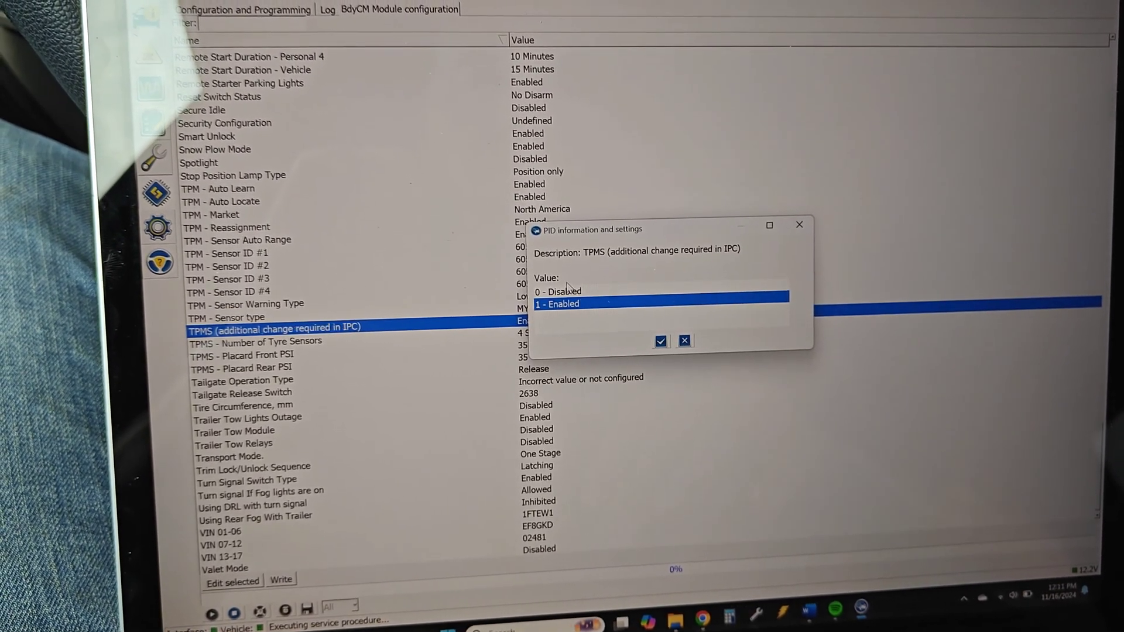
{"action": "left_click", "coordinate": [660, 341]}
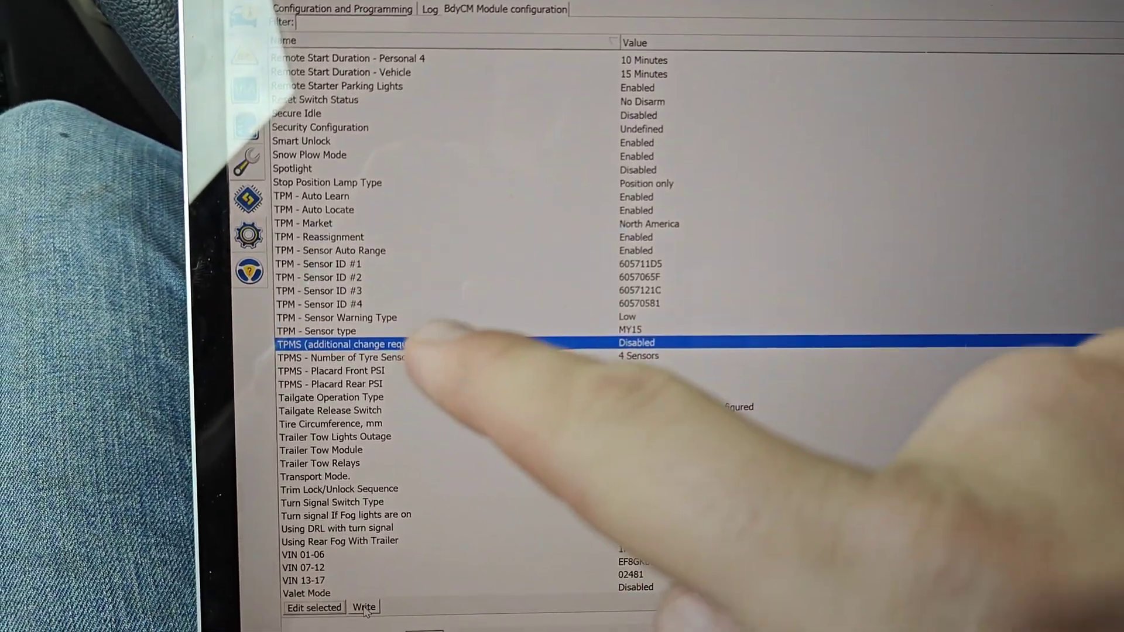
{"action": "left_click", "coordinate": [364, 607]}
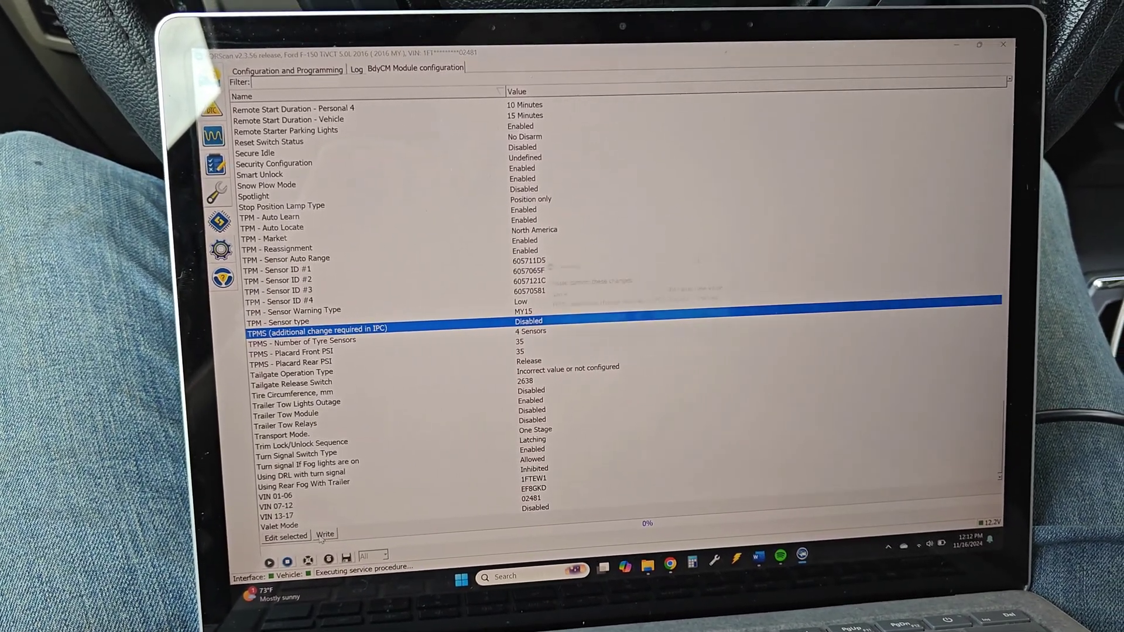
Confirm the TPMS Enabled-to-Disabled change and acknowledge 'Block(s) programmed successfully'.
{"action": "left_click", "coordinate": [325, 534]}
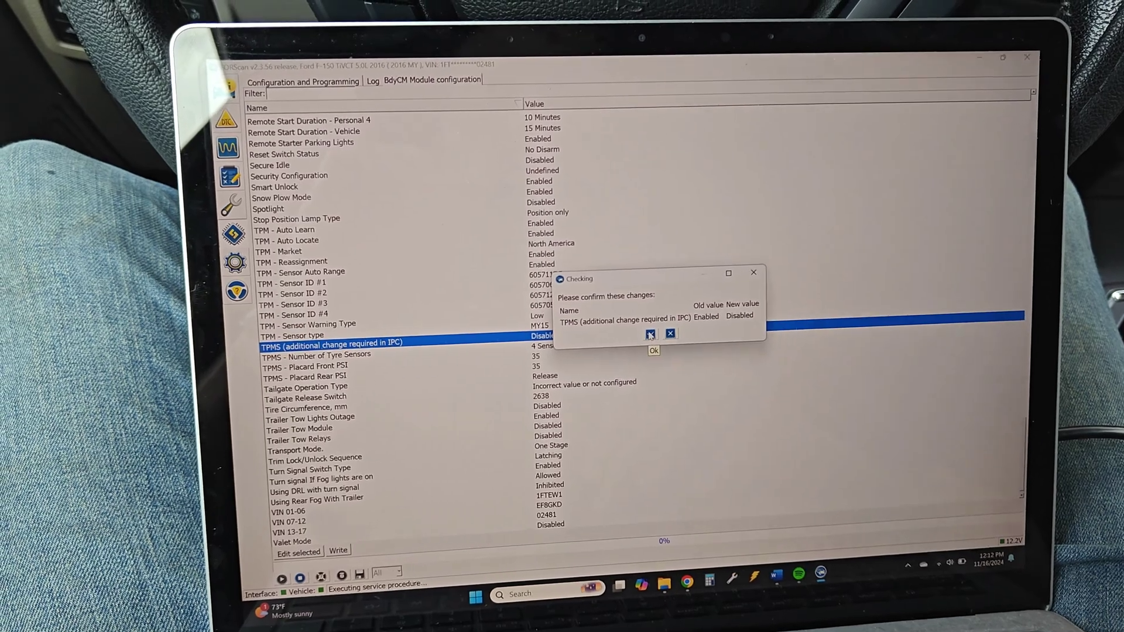
{"action": "left_click", "coordinate": [650, 335]}
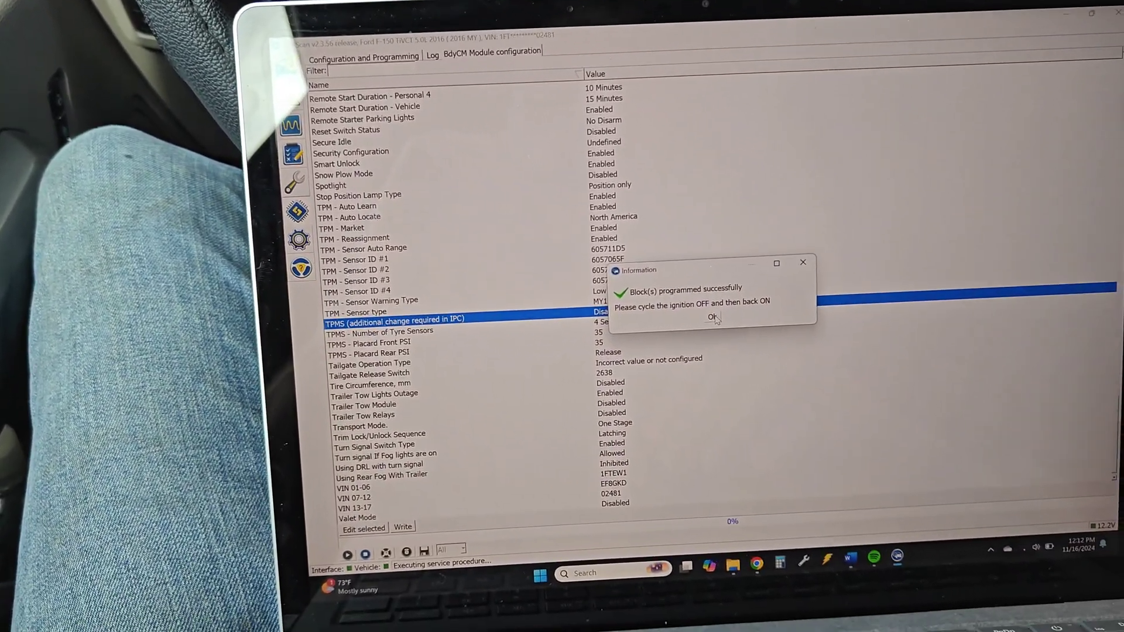
{"action": "left_click", "coordinate": [711, 317]}
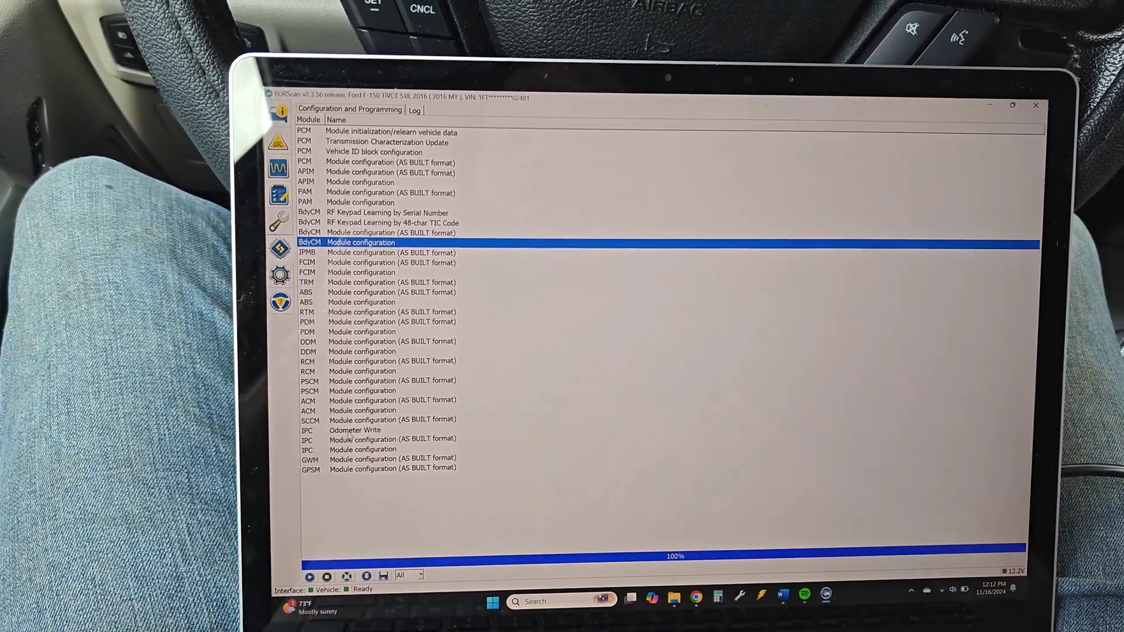
Run 'IPC Module configuration' and scroll to 'TPMS Menu (additional change required in BCM)'.
{"action": "left_click", "coordinate": [380, 445]}
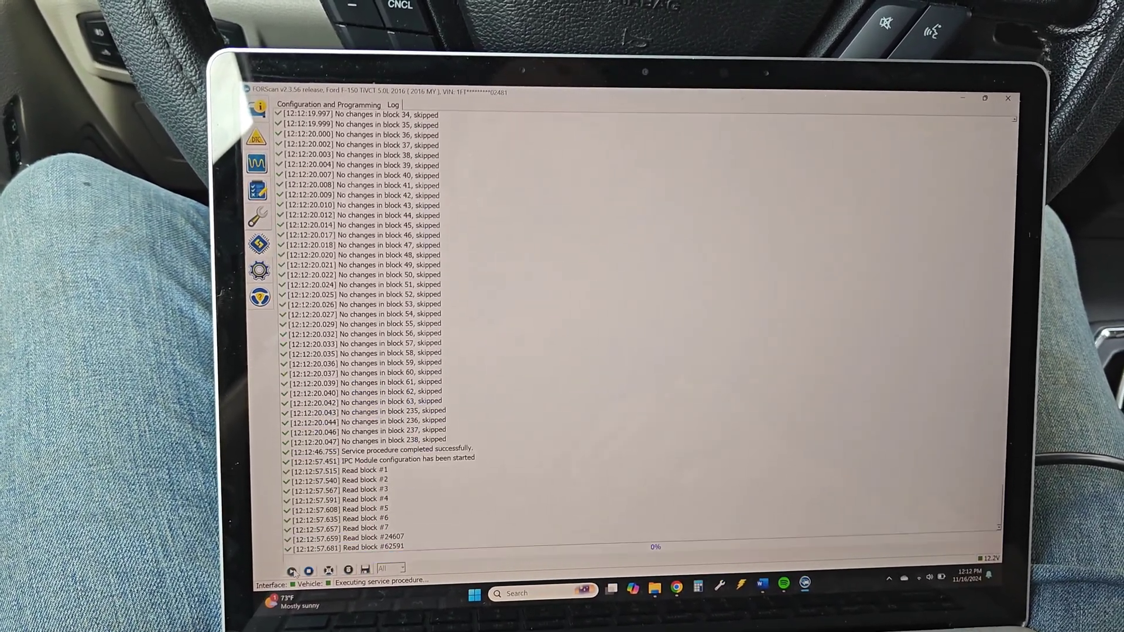
{"action": "left_click", "coordinate": [447, 106]}
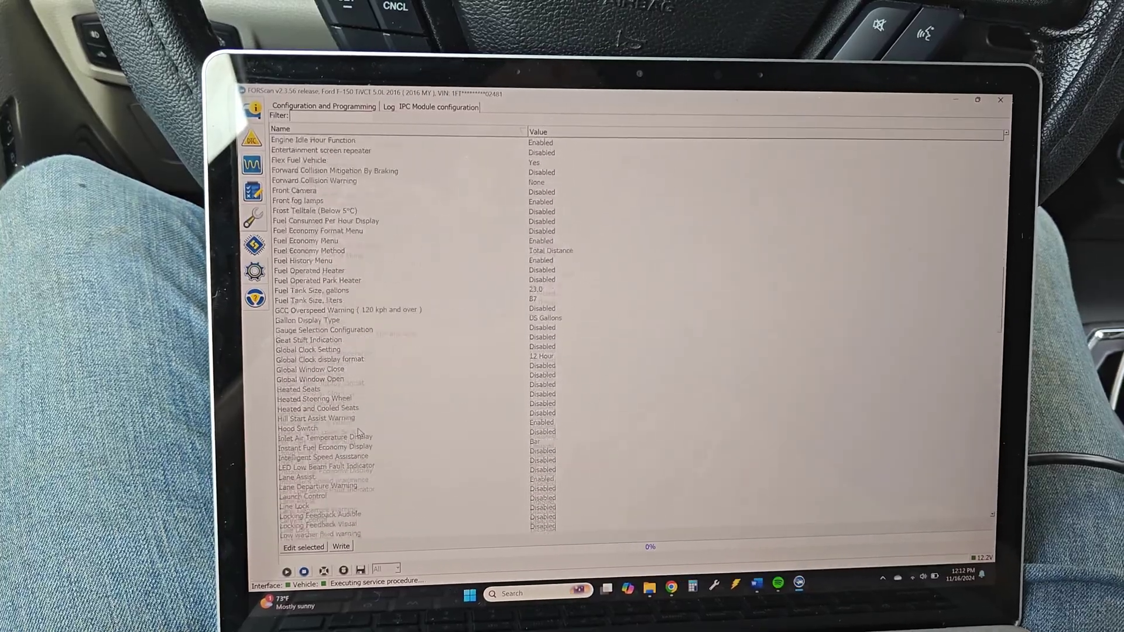
{"action": "scroll", "scroll_direction": "down", "scroll_amount": 3}
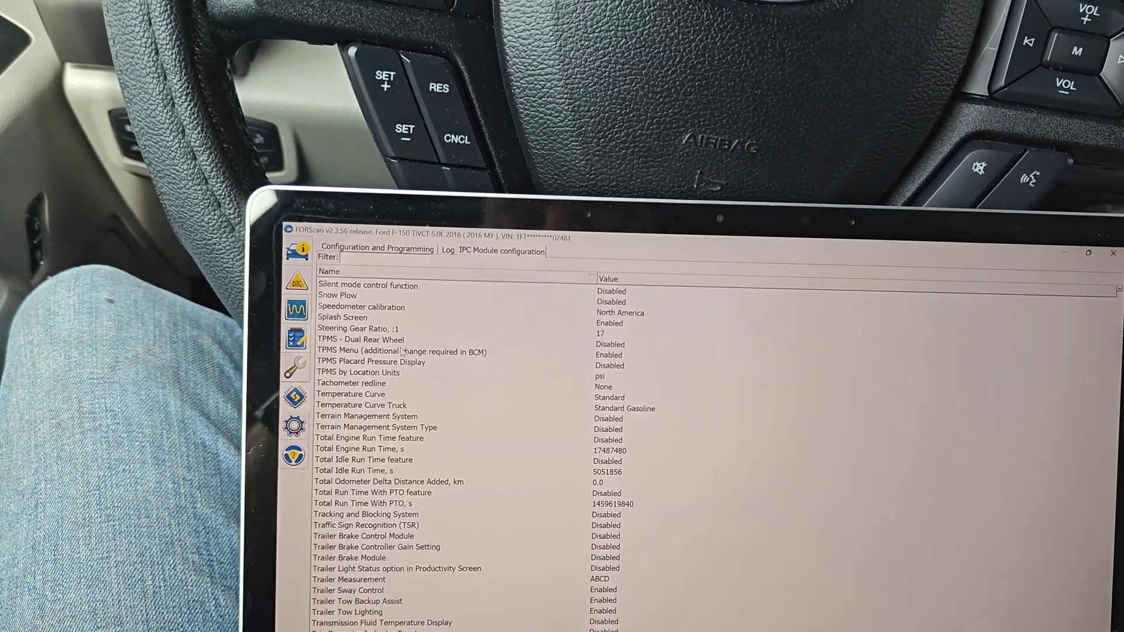
Change the IPC TPMS Menu to Disabled, confirm the write, then pick BdyCM configuration.
{"action": "left_click", "coordinate": [401, 304]}
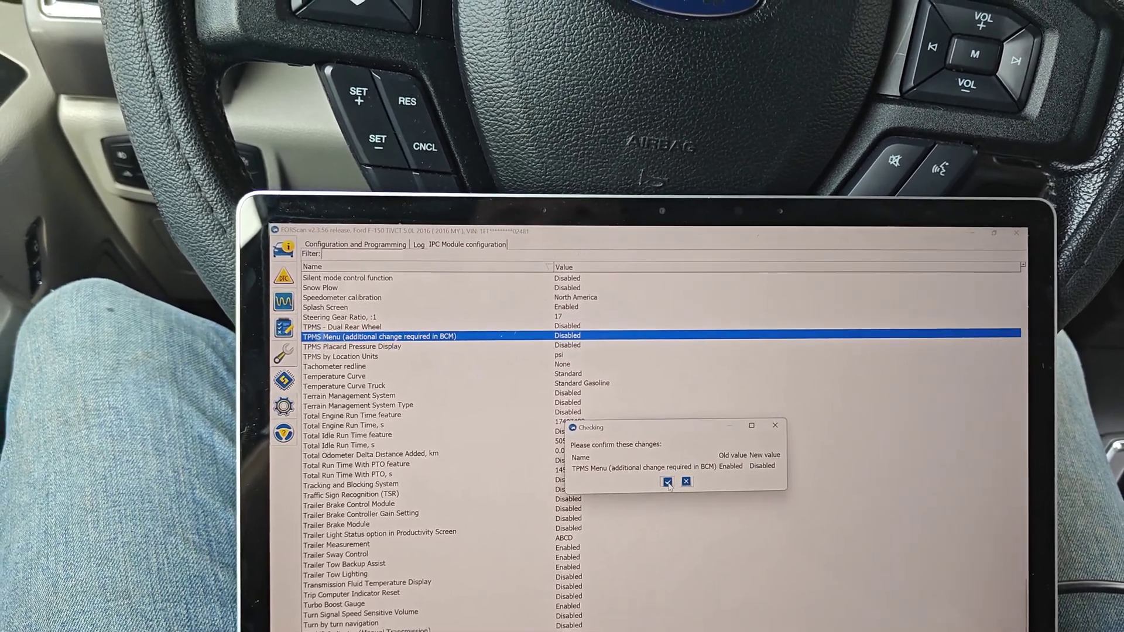
{"action": "left_click", "coordinate": [666, 481]}
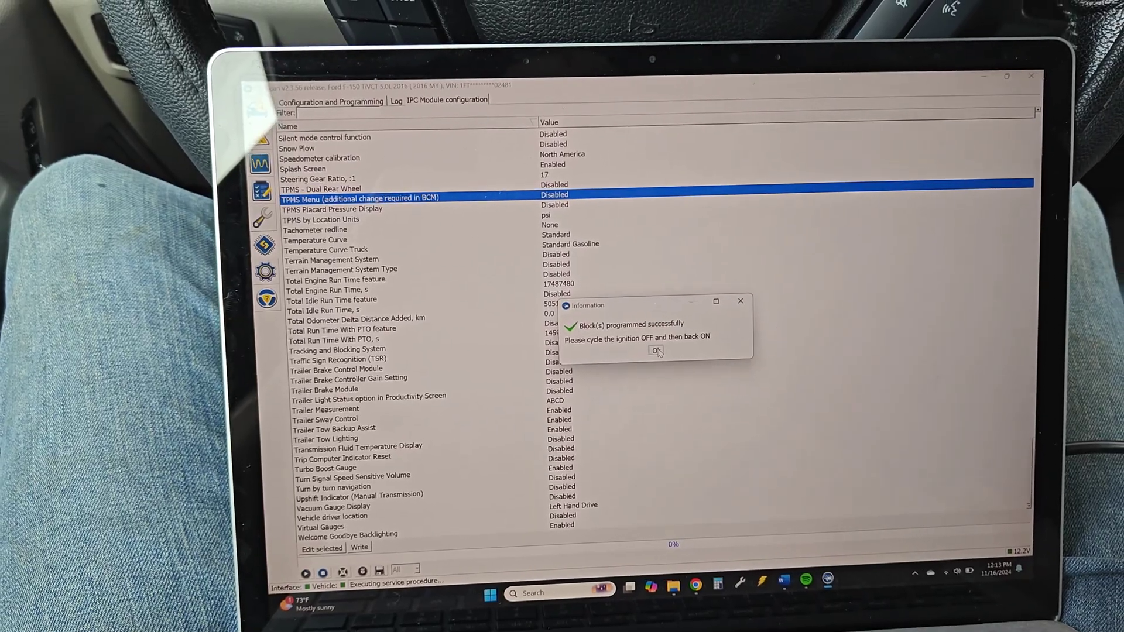
{"action": "left_click", "coordinate": [654, 350]}
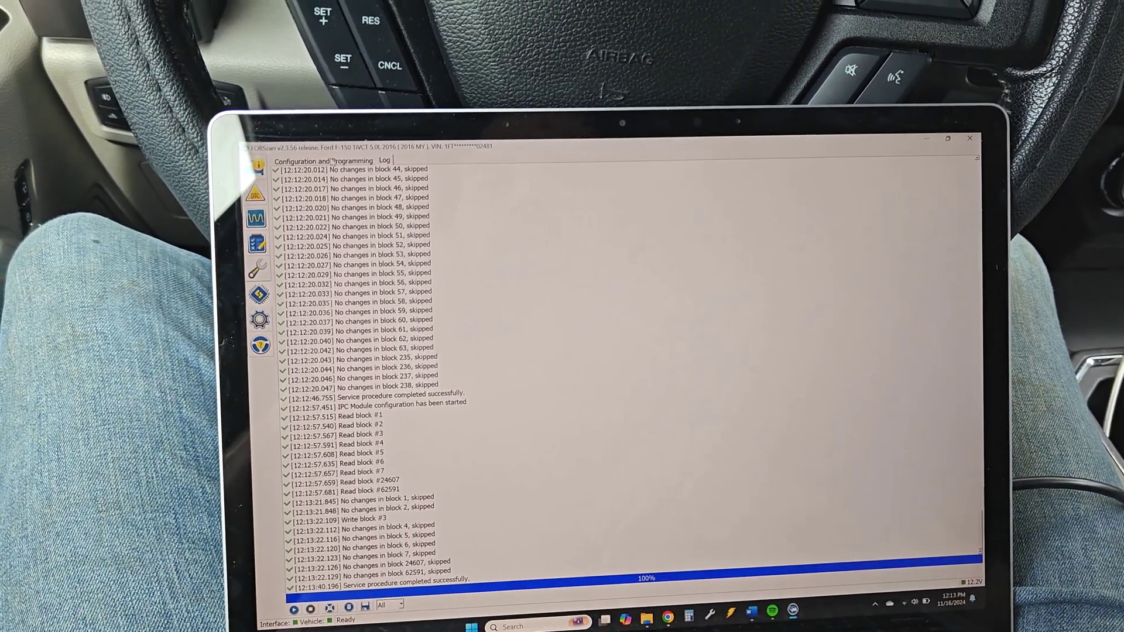
{"action": "left_click", "coordinate": [322, 160]}
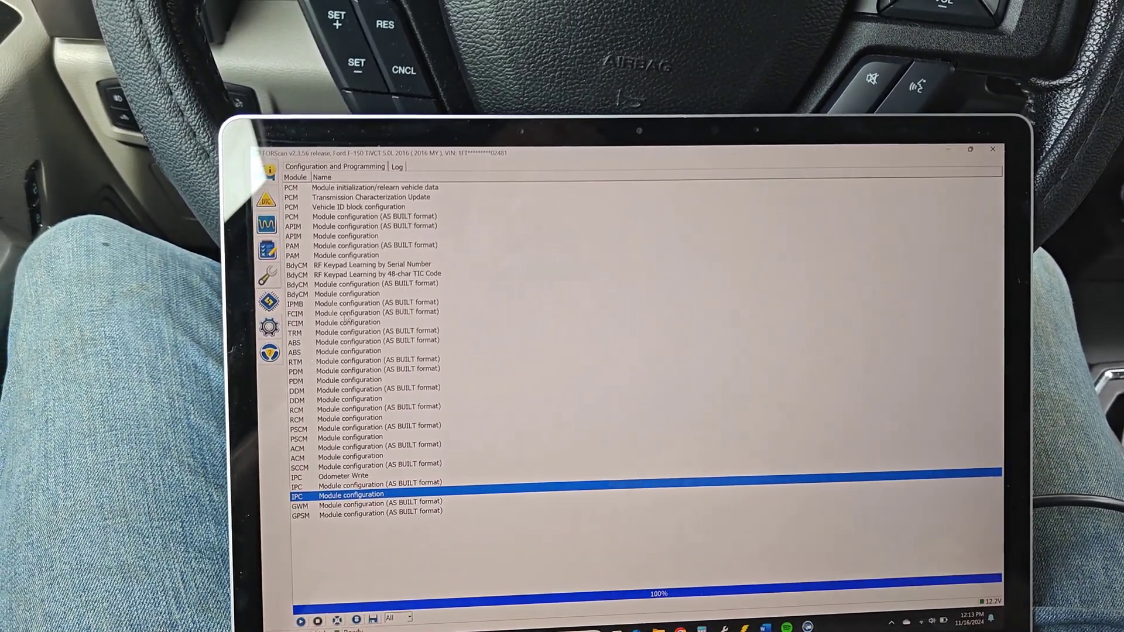
{"action": "left_click", "coordinate": [356, 298]}
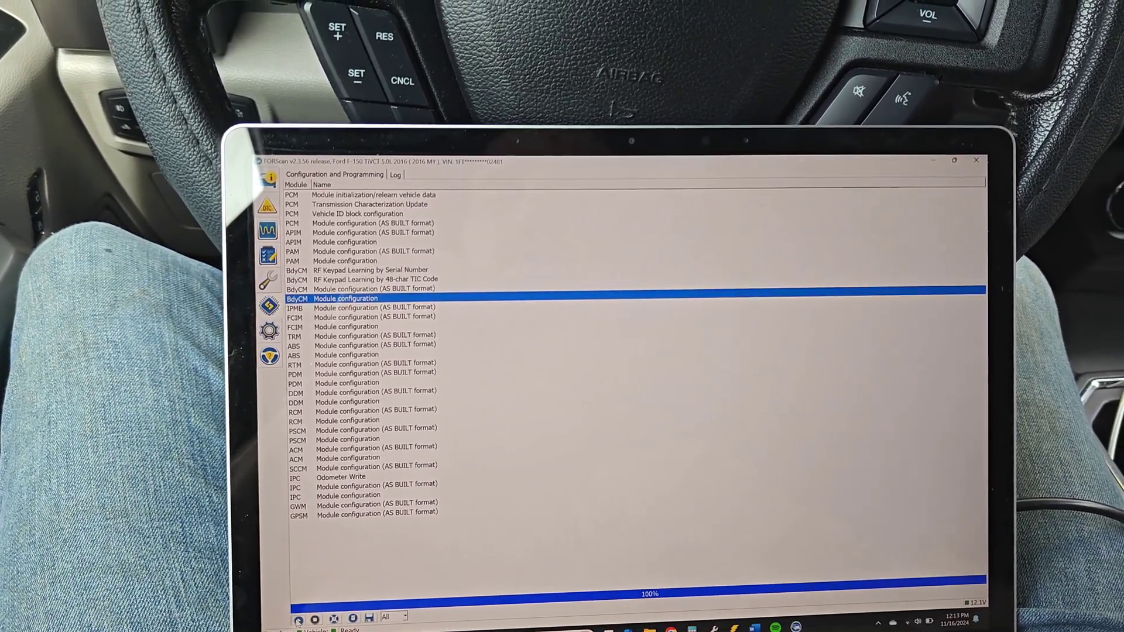
Reopen BdyCM Module configuration and scroll to confirm the TPMS row reads Disabled.
{"action": "double_click", "coordinate": [344, 298]}
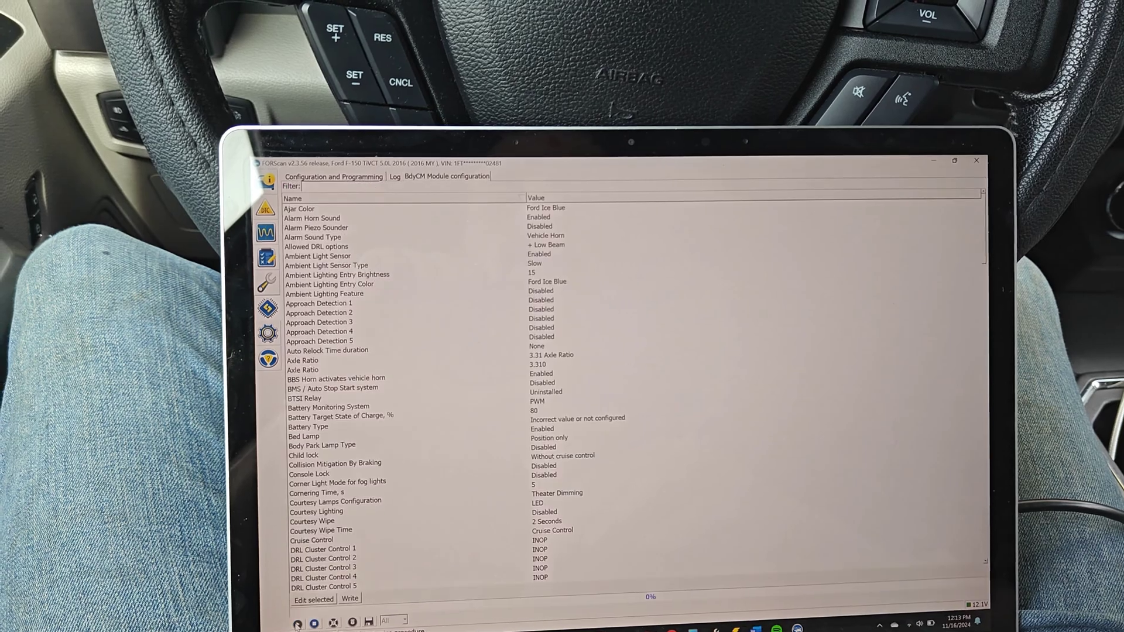
{"action": "scroll", "scroll_direction": "down", "scroll_amount": 3}
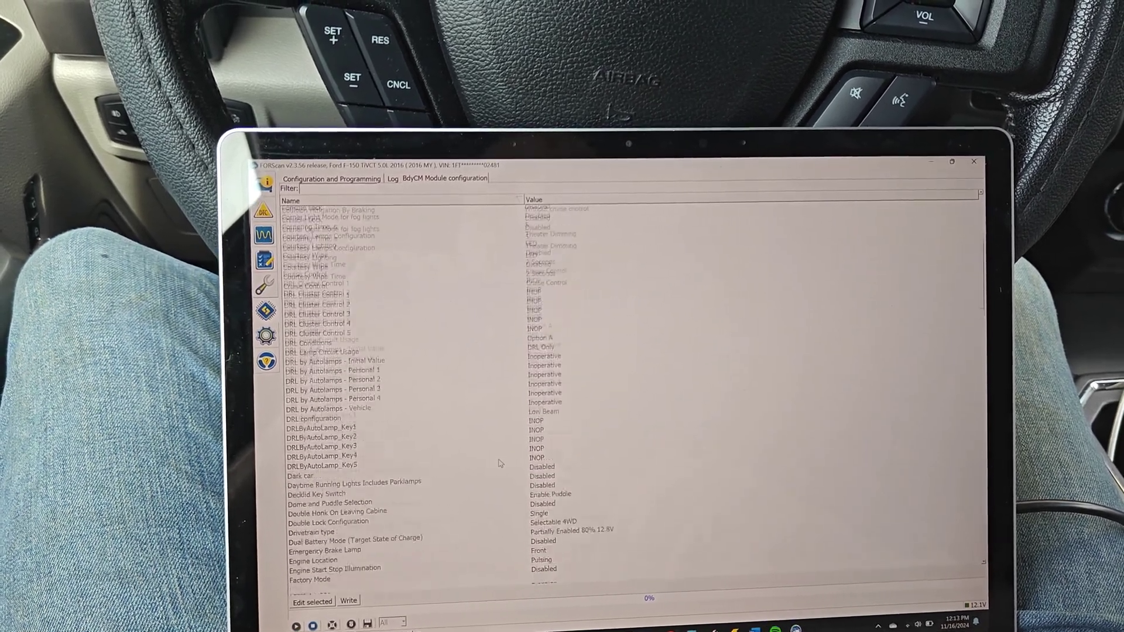
{"action": "scroll", "scroll_direction": "down", "scroll_amount": 3}
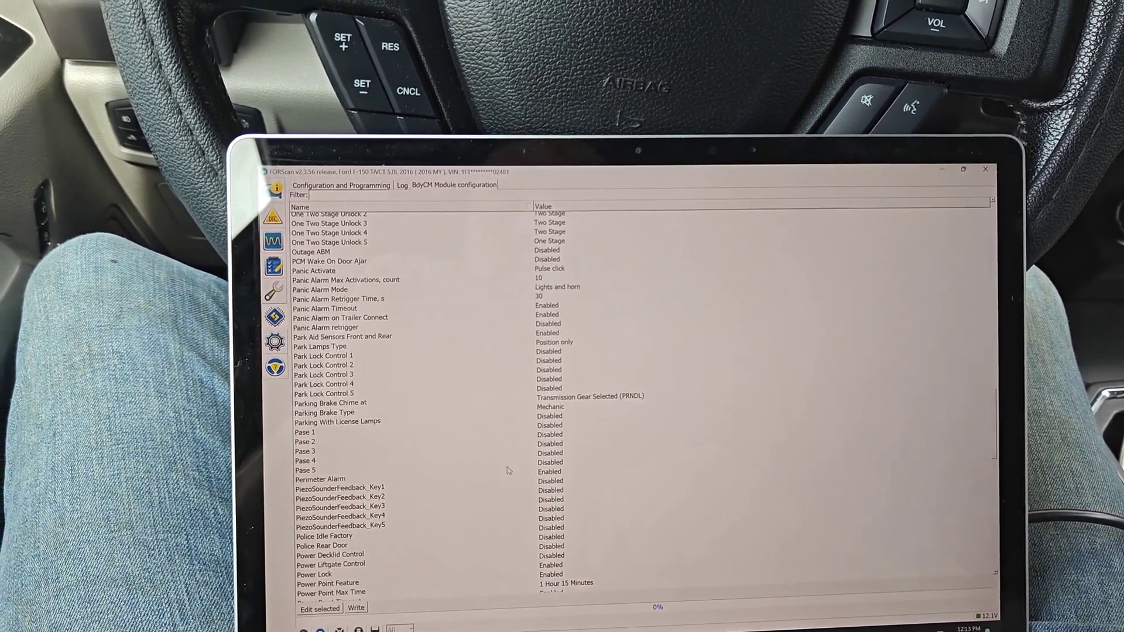
{"action": "scroll", "scroll_direction": "down", "scroll_amount": 3}
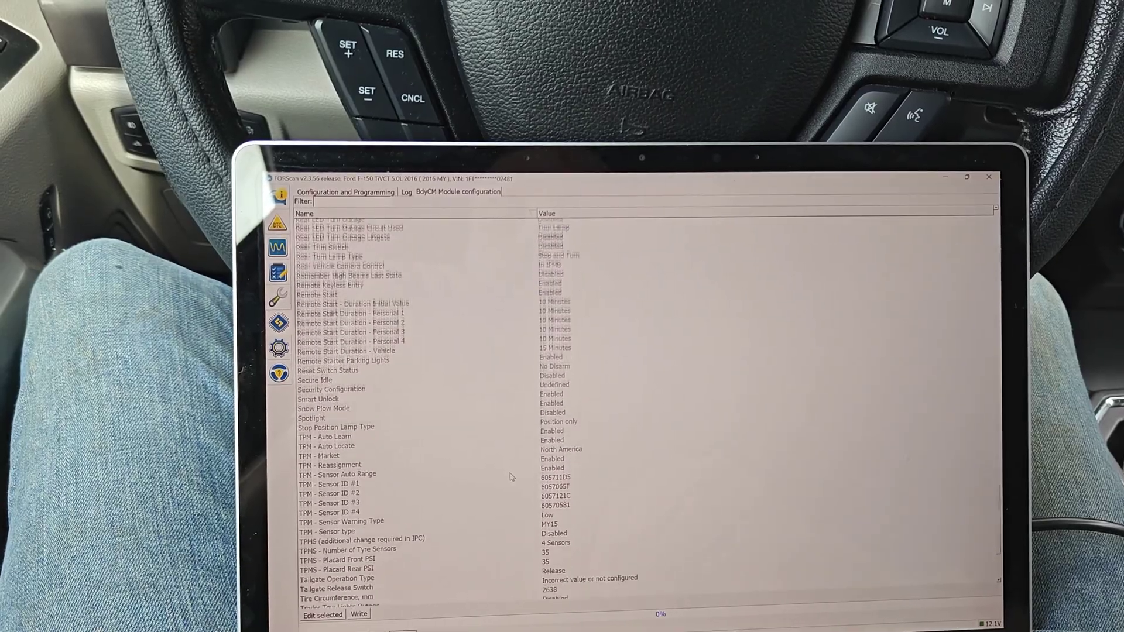
{"action": "scroll", "scroll_direction": "down", "scroll_amount": 3}
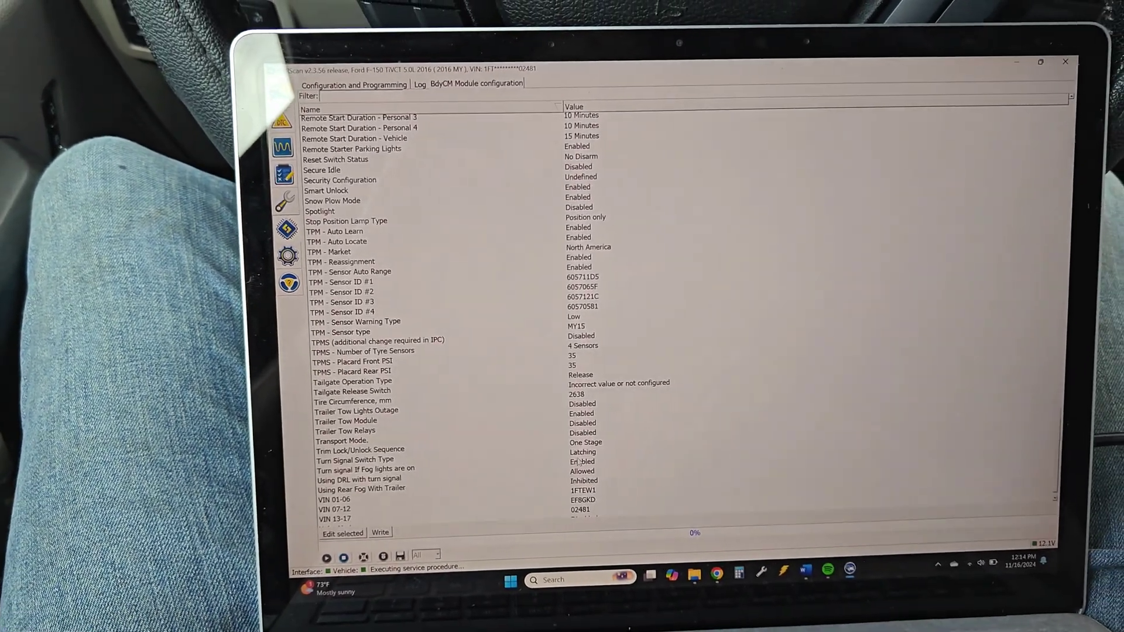
{"action": "scroll", "scroll_direction": "up", "scroll_amount": 3}
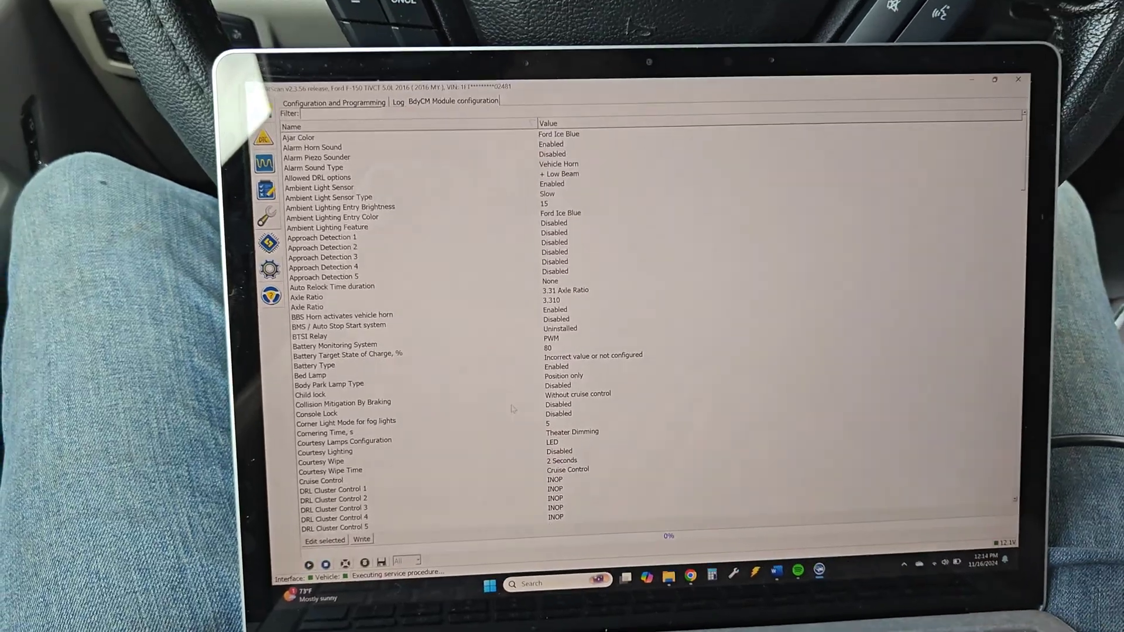